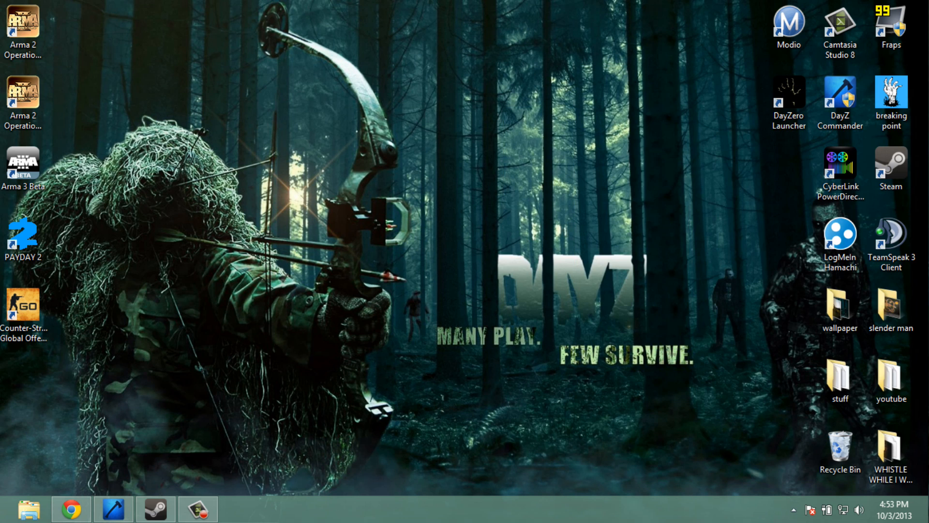
Launch the Skype Windows 8 app from its desktop shortcut
click(27, 509)
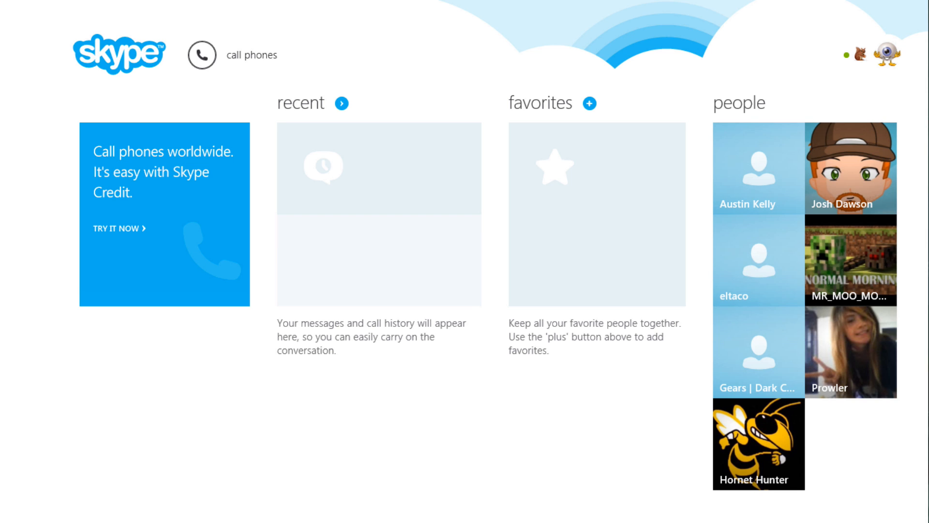
click(850, 168)
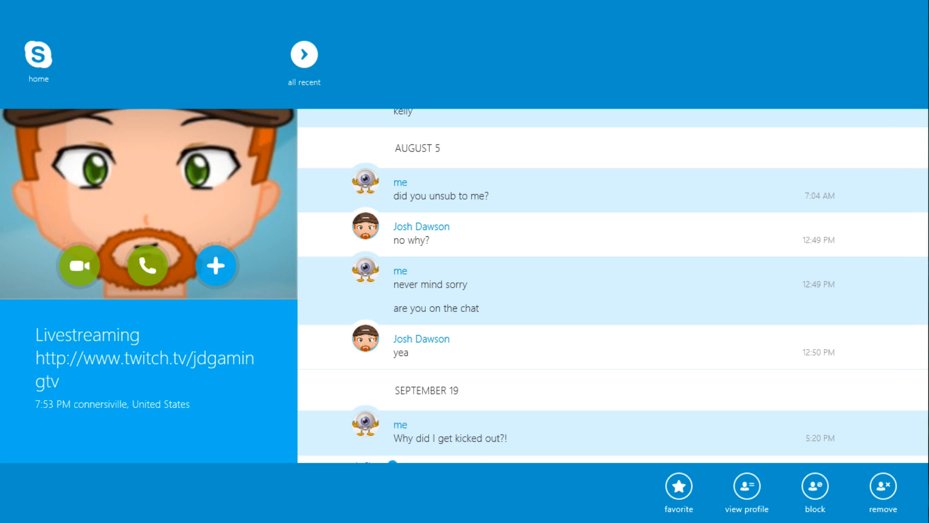
mouse_move(884, 487)
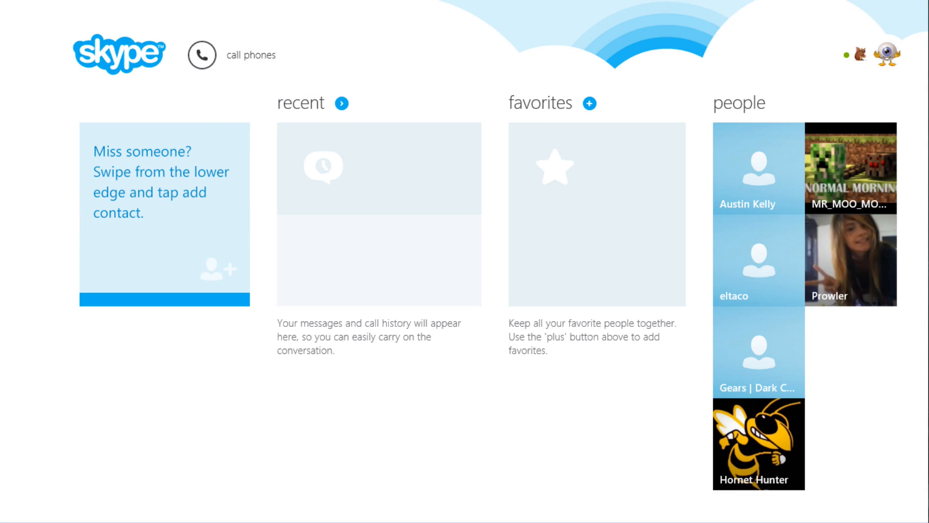
Remove Prowler from the contact list, then close Skype from the top-left app switcher
click(851, 258)
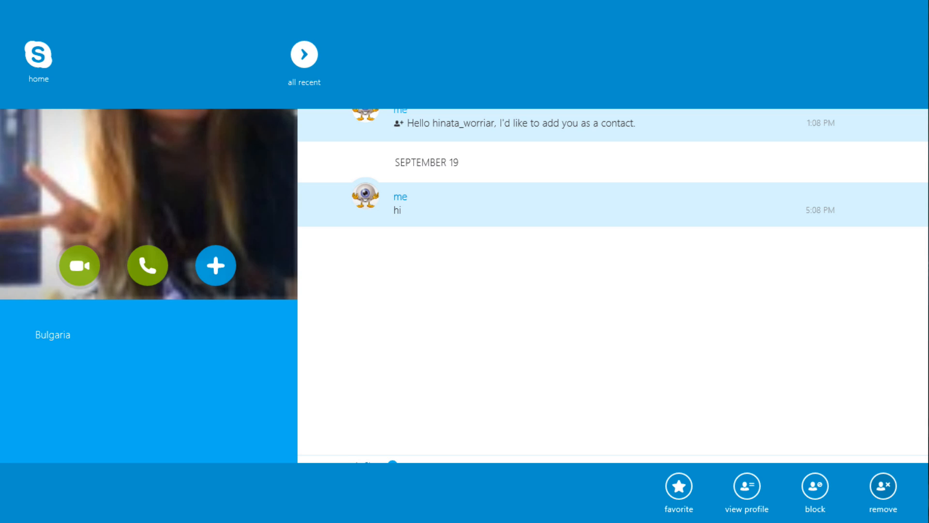
click(38, 57)
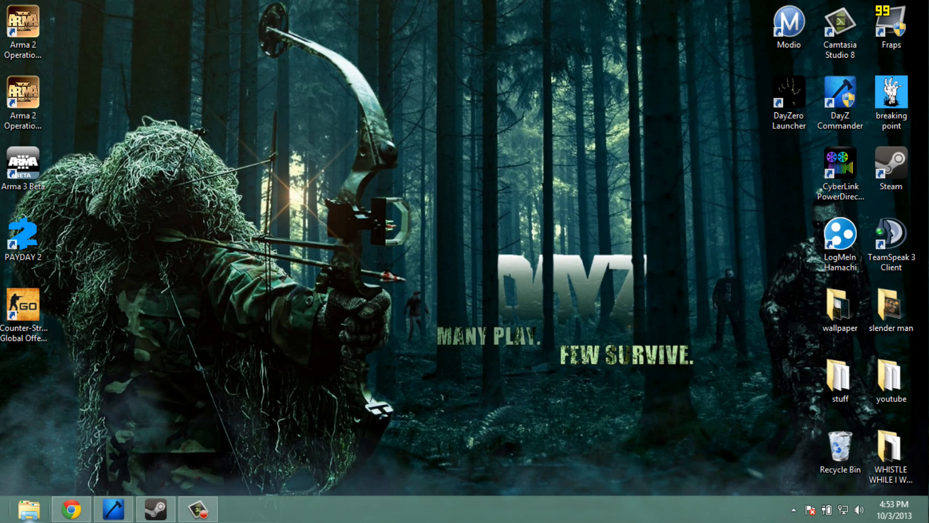
right_click(18, 61)
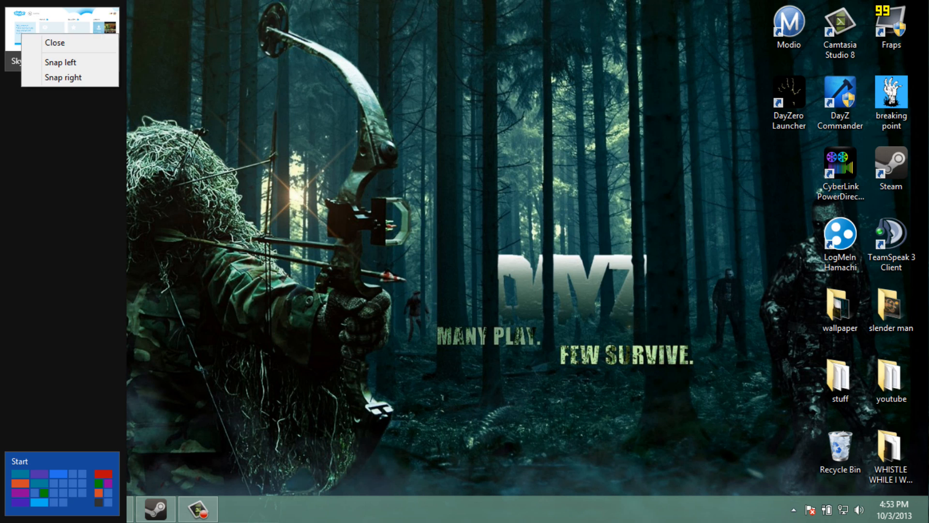
click(55, 42)
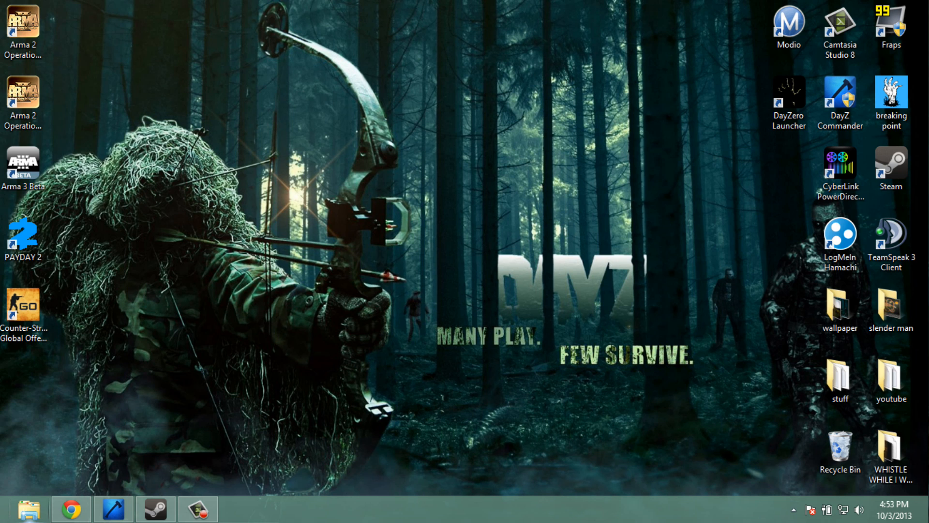